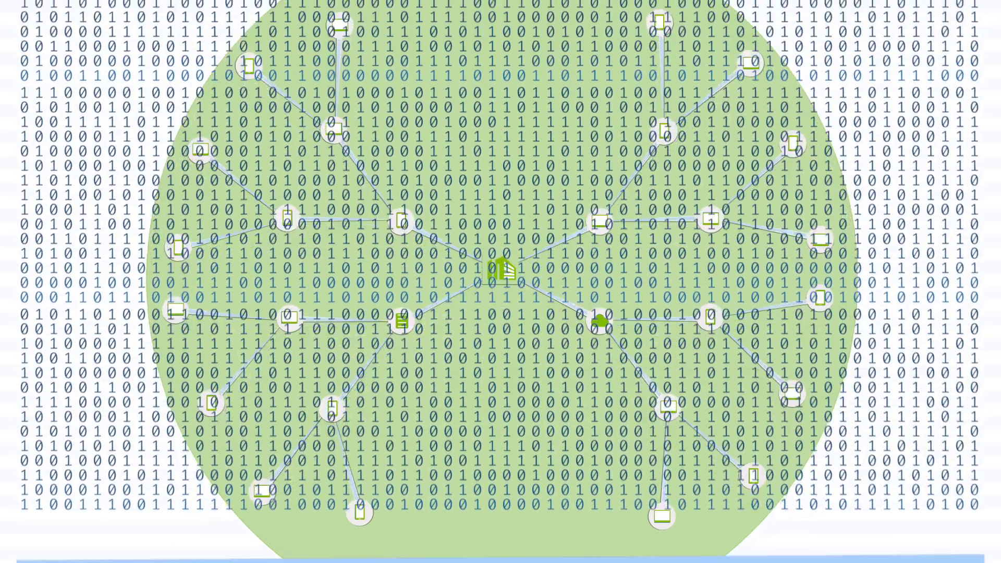
scroll("down", 3)
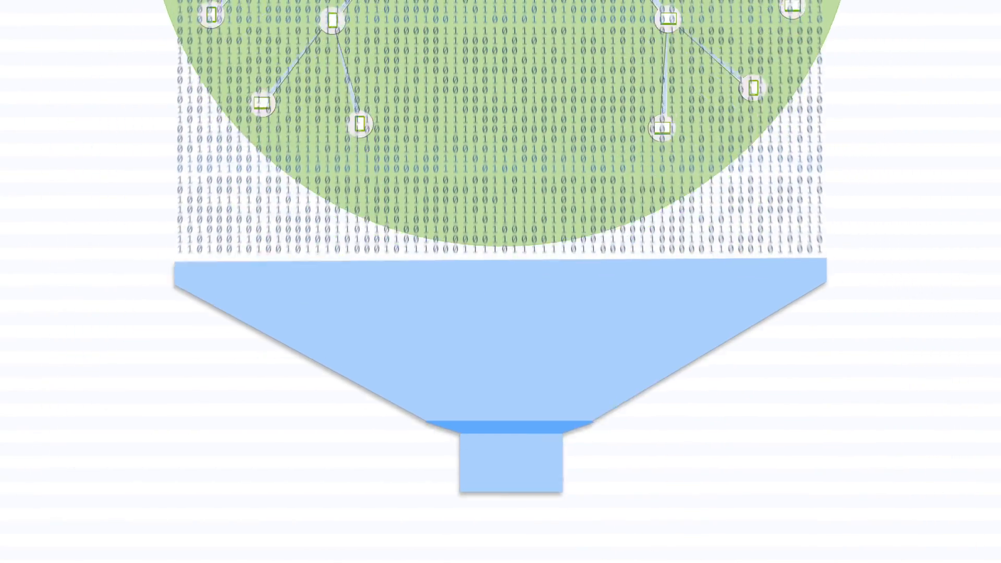